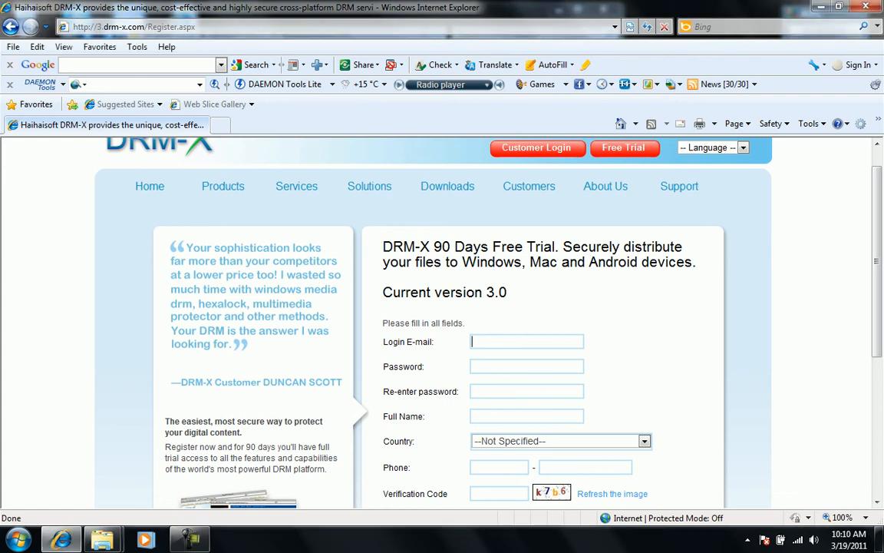
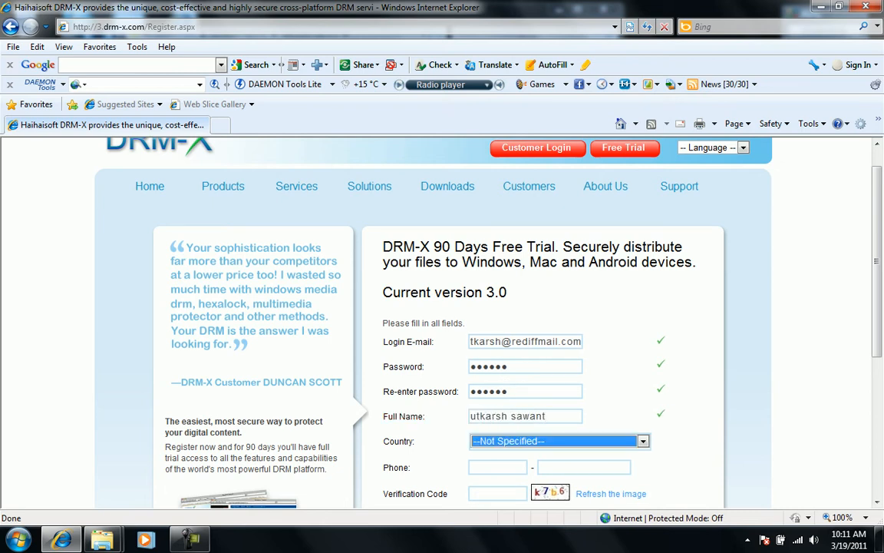
click(555, 440)
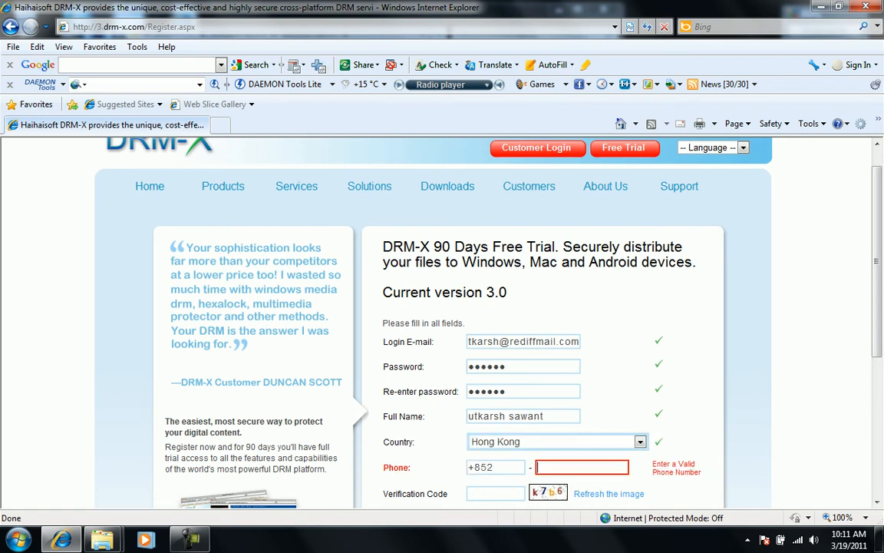
- Enter phone 66666666 and the verification code, then accept the user agreement
text(66666666)
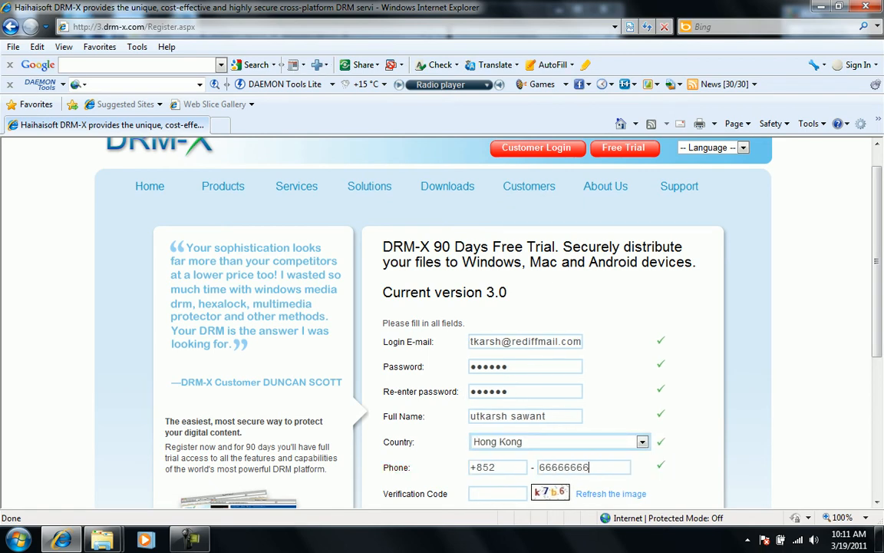
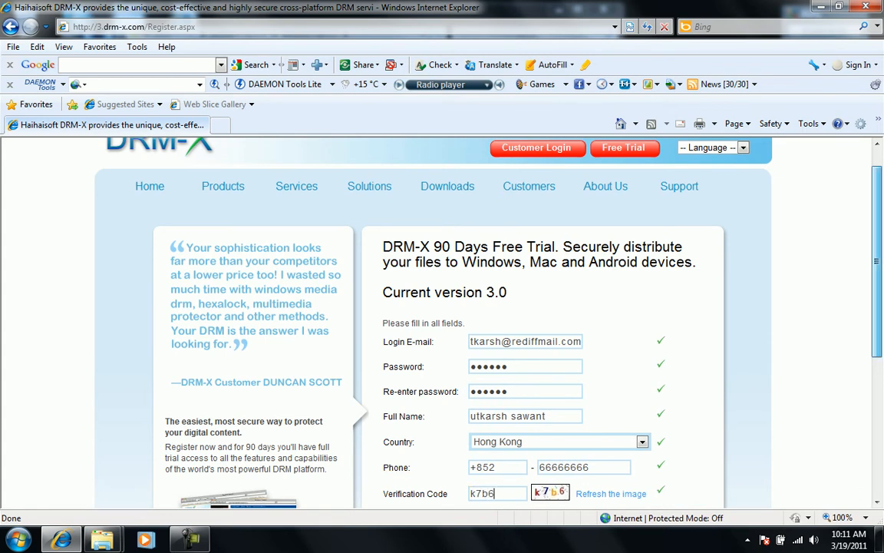
scroll(down, 3)
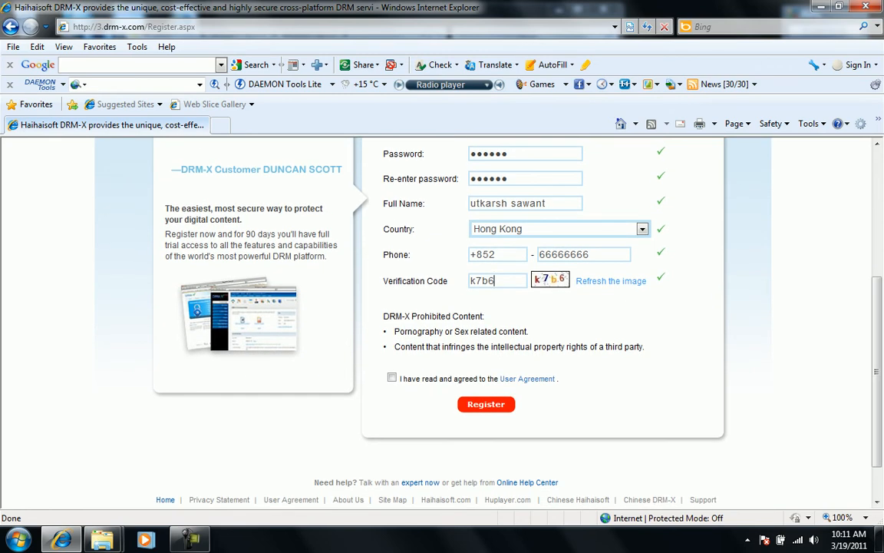
click(391, 378)
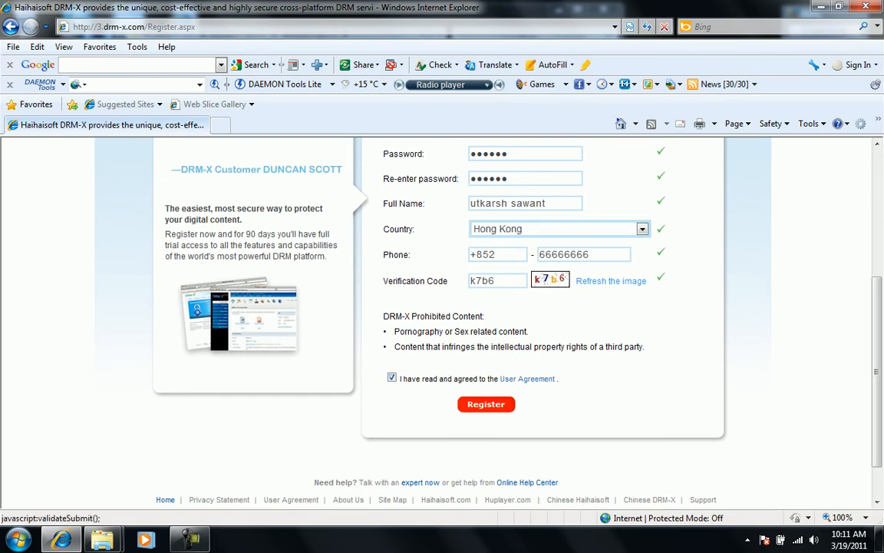
click(485, 404)
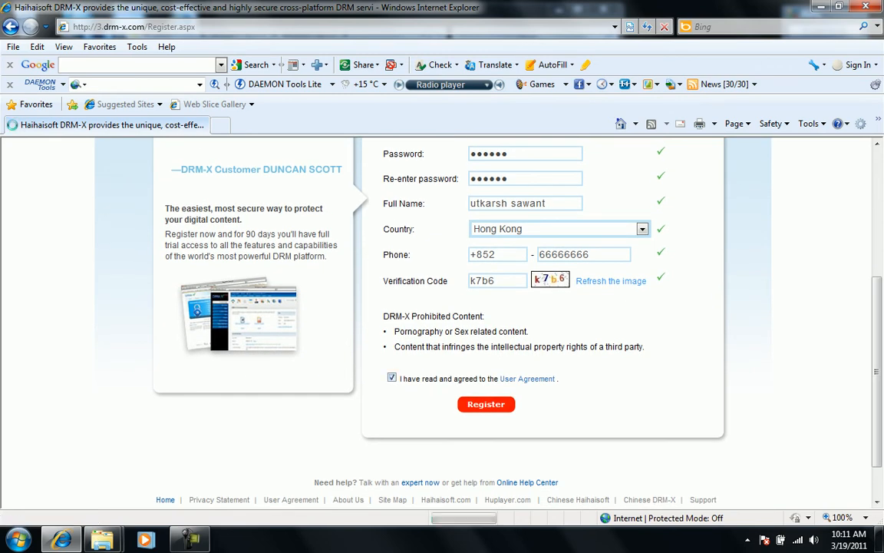
- Submit the registration and start a new right described 'Pay-per-view' priced at 1 USD
click(485, 404)
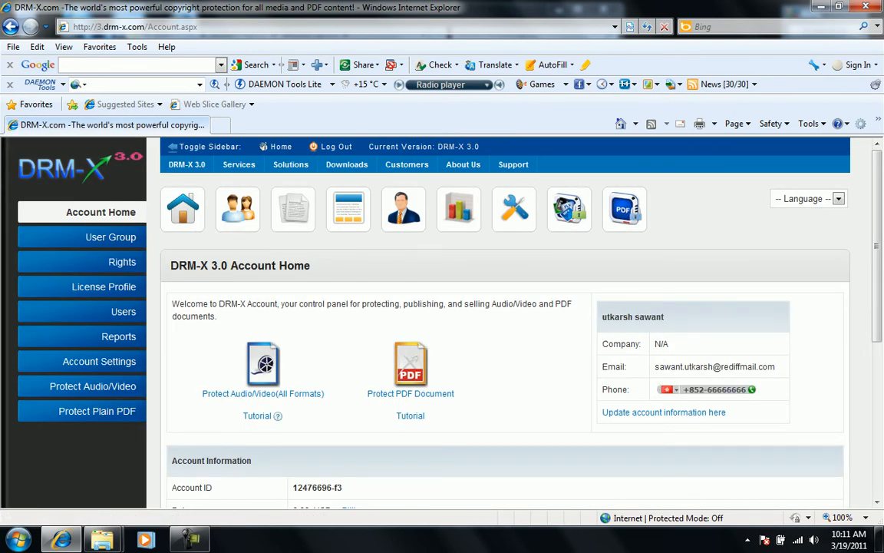
click(123, 261)
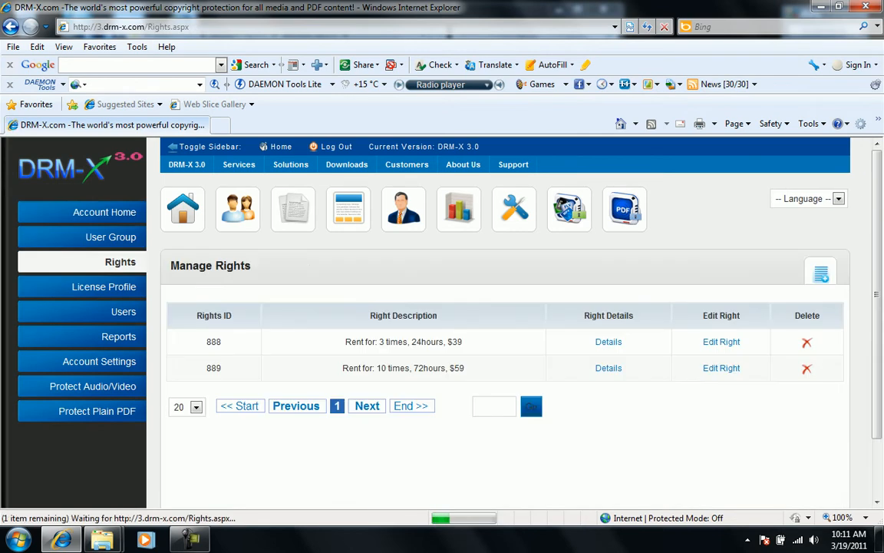
mouse_move(820, 273)
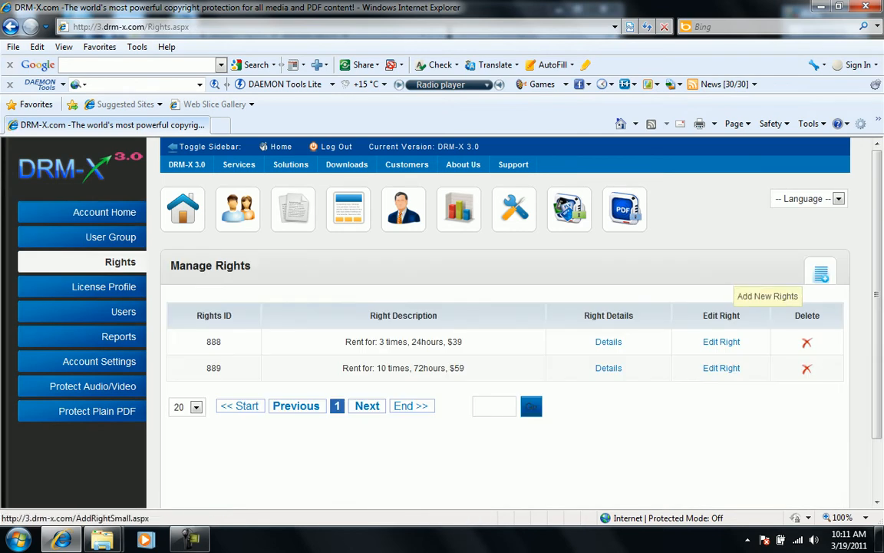
click(820, 273)
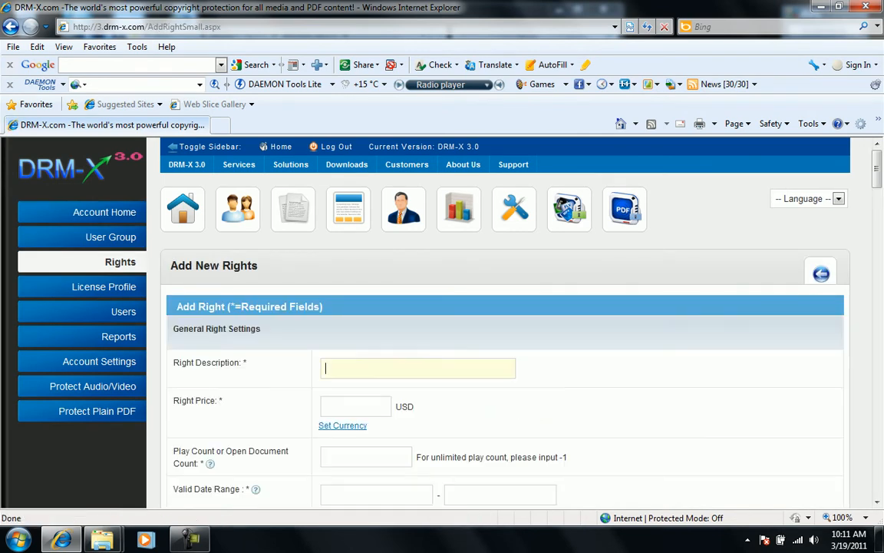
text(Pay-per-view)
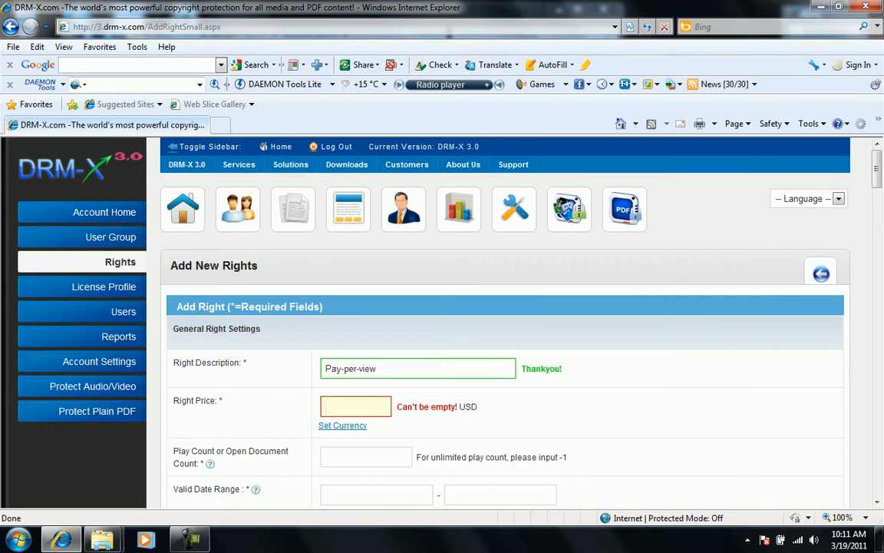
text(1)
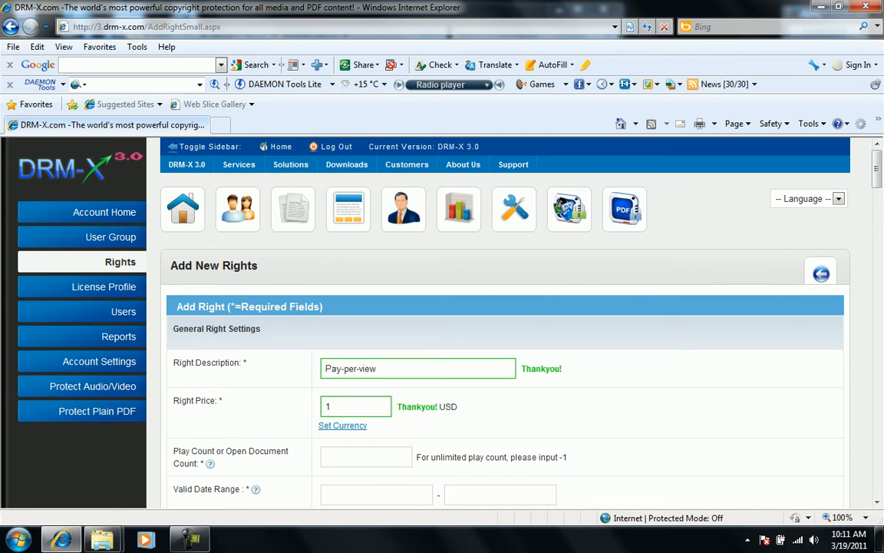
scroll(down, 3)
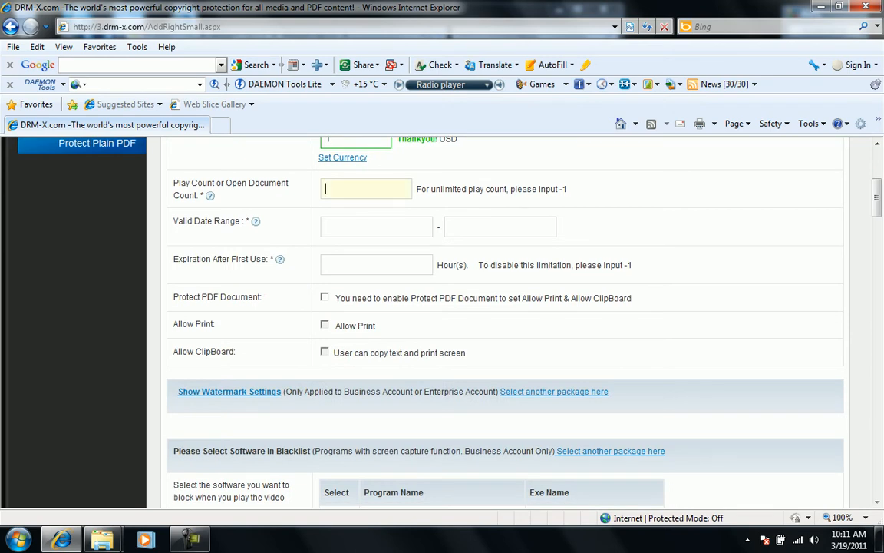
- Set unlimited plays (-1), valid dates 03-18-2011 to 03-18-2012, and expiration after first use -1
text(-1)
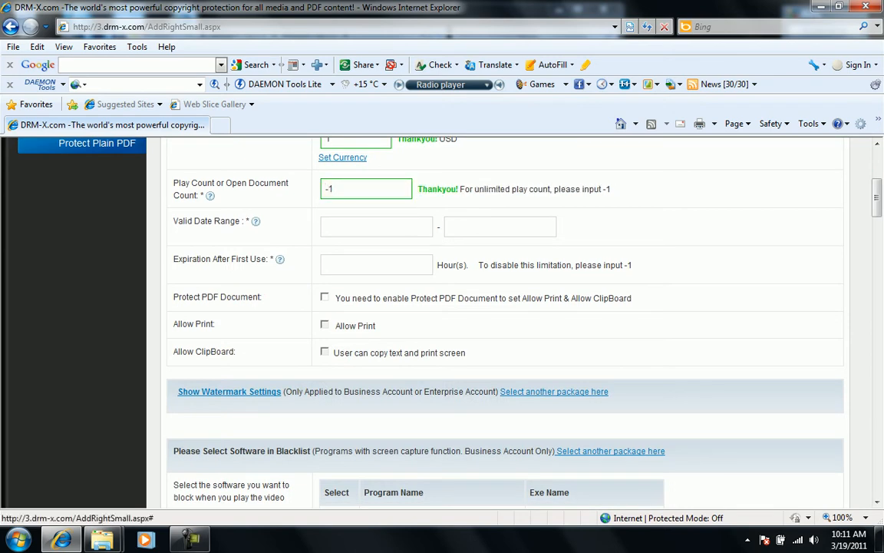
click(376, 226)
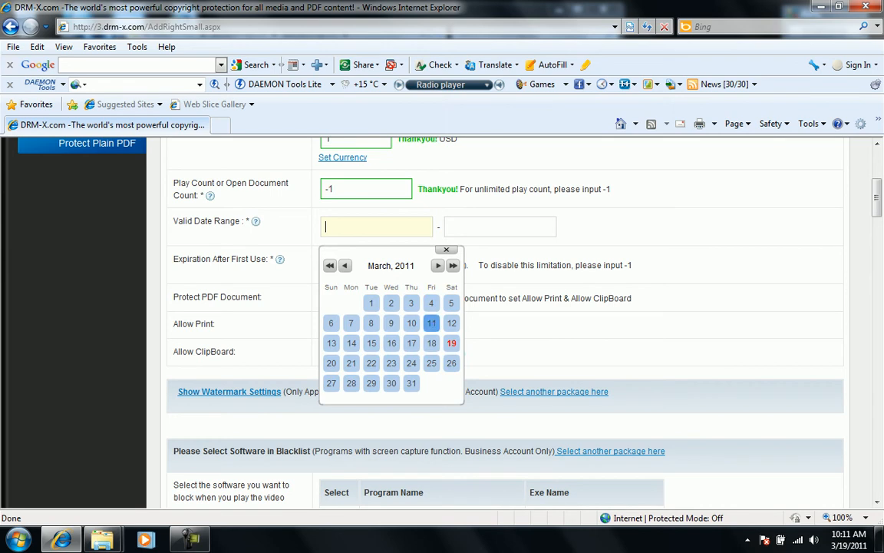
click(430, 342)
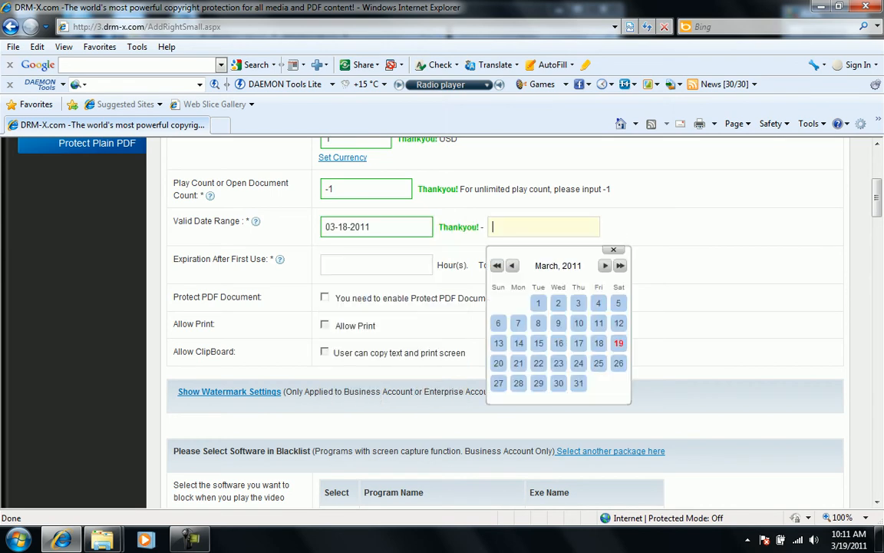
click(620, 264)
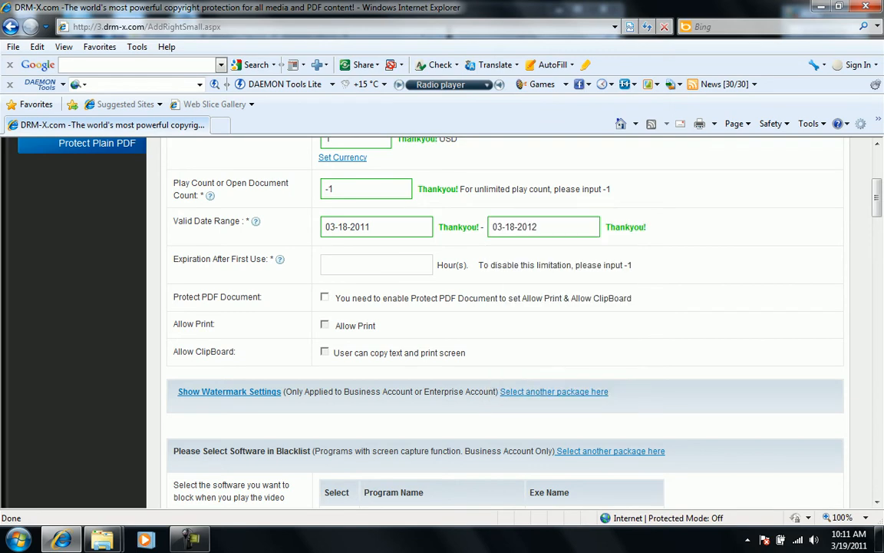
click(376, 264)
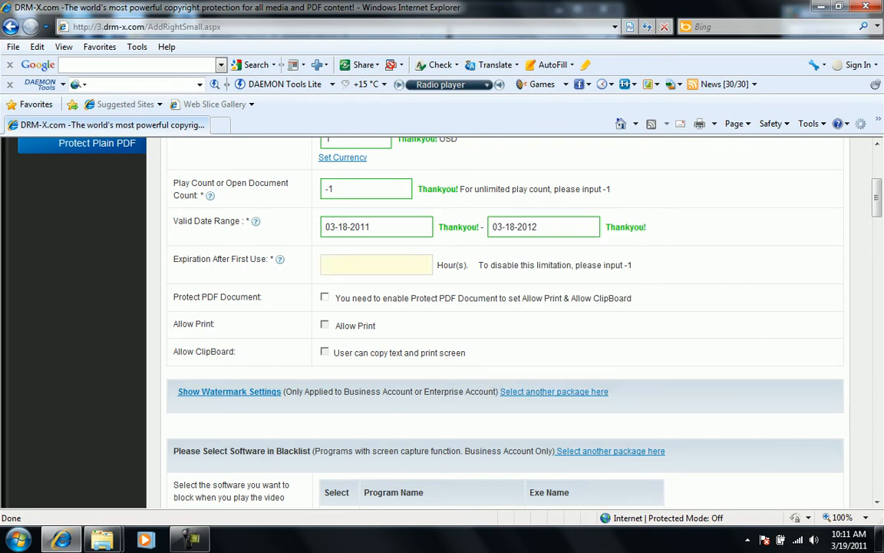
text(-1)
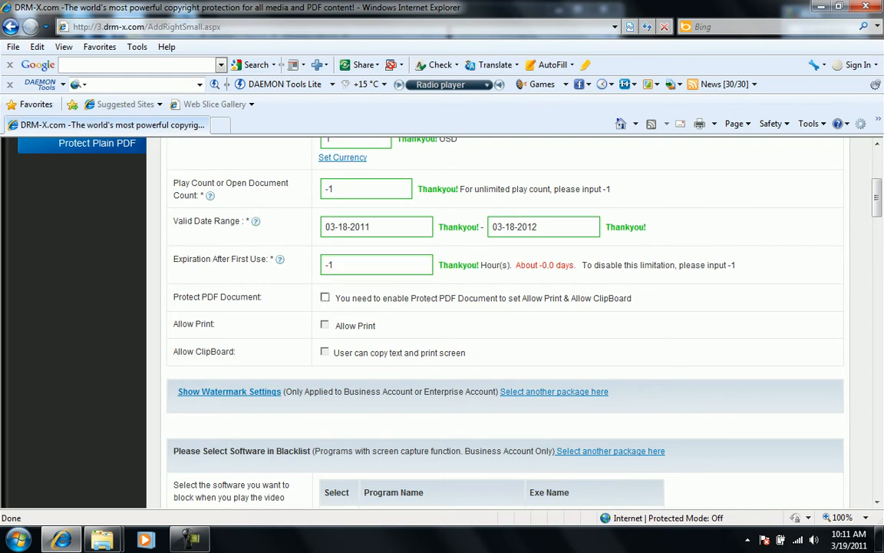
scroll(down, 3)
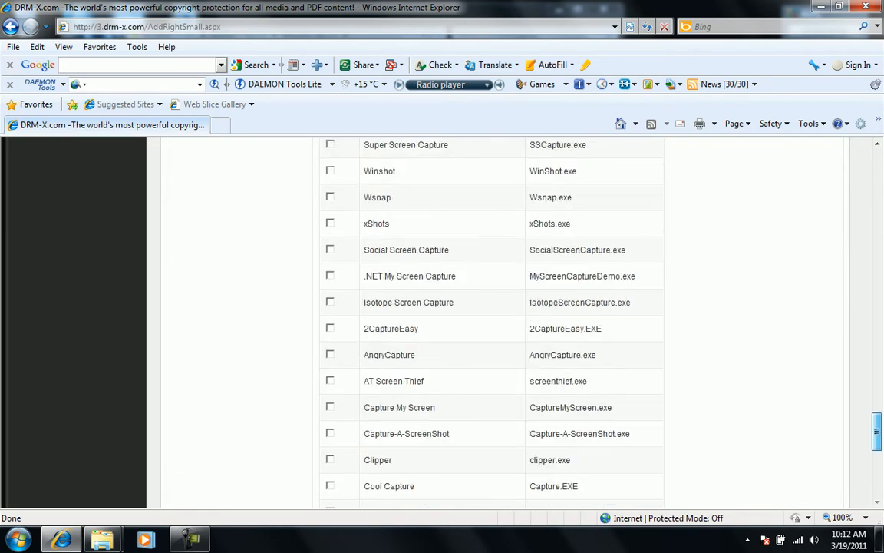
scroll(down, 3)
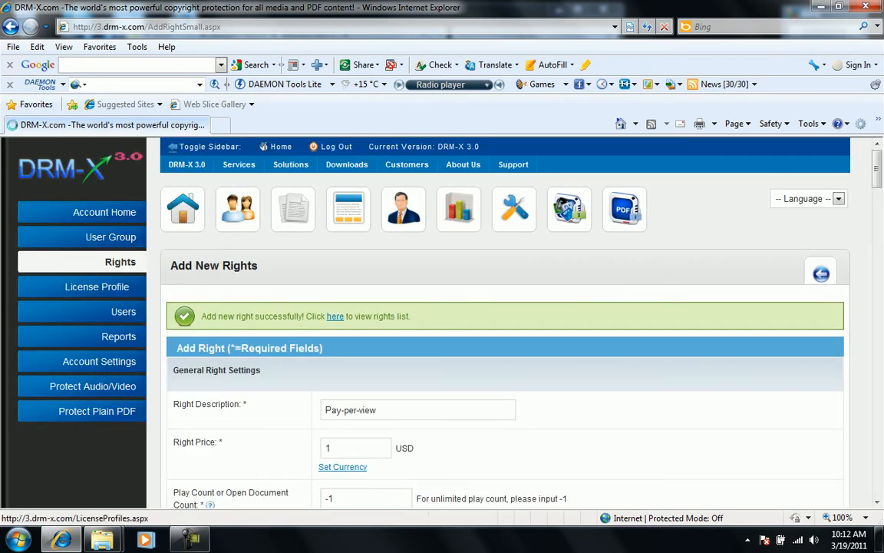
- Add a license profile named 'Pay-per-view License' that includes the Pay-per-view right
click(98, 287)
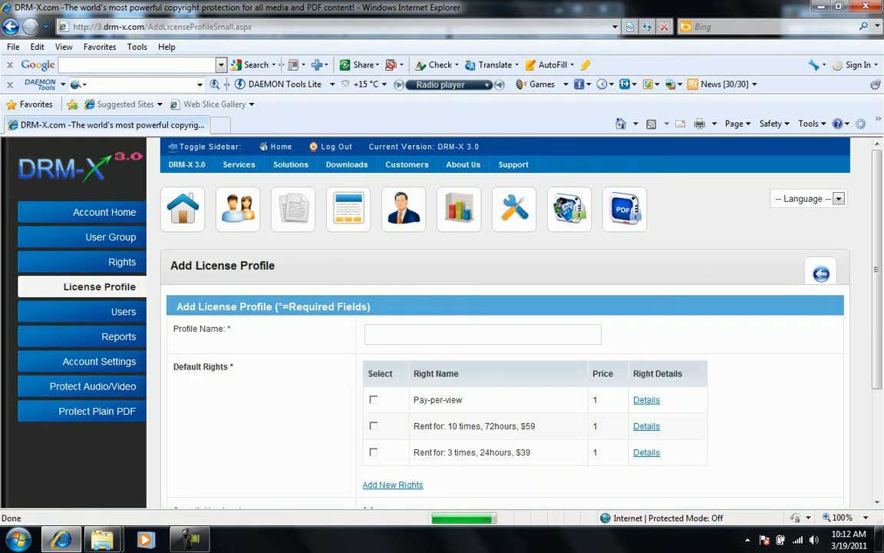
text(Pay-per-view License)
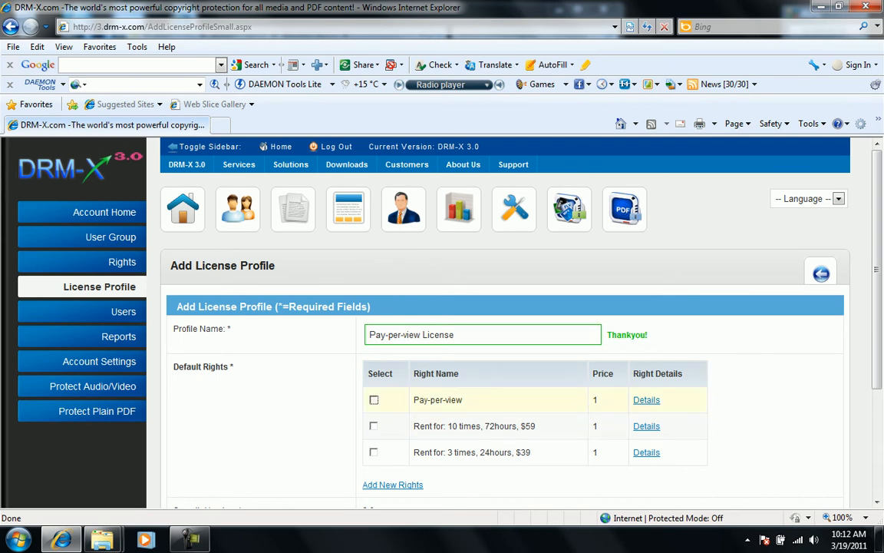
click(375, 399)
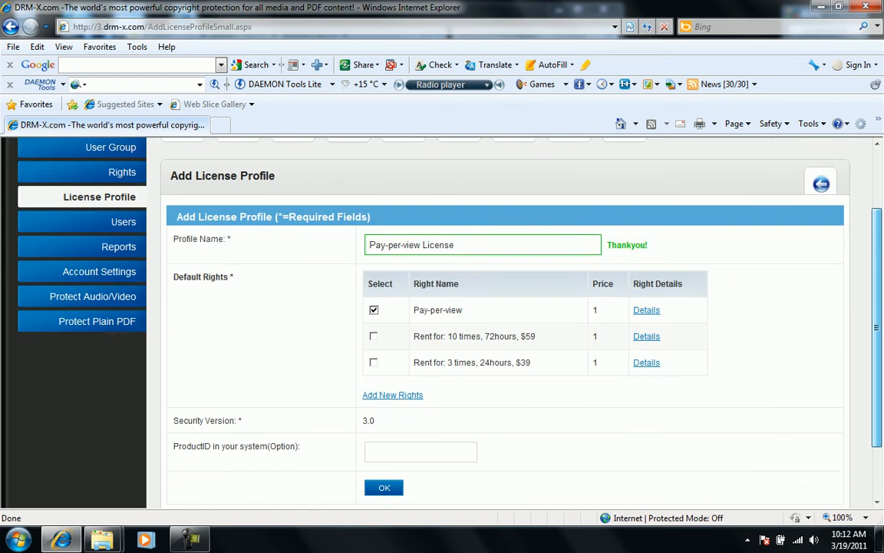
scroll(down, 3)
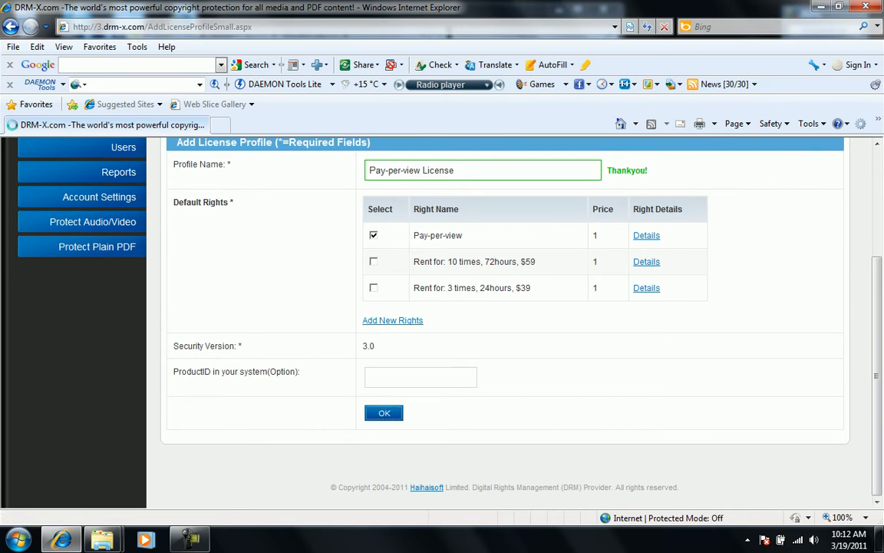
click(383, 413)
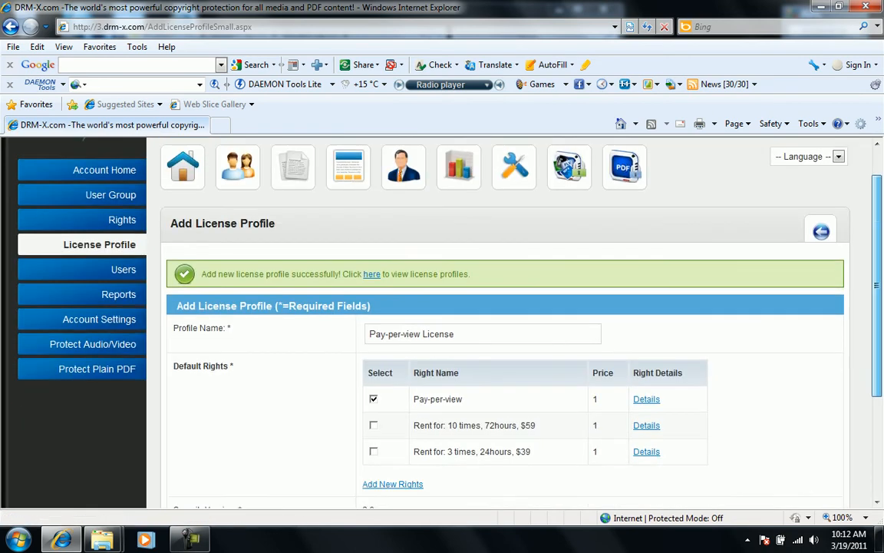
scroll(down, 3)
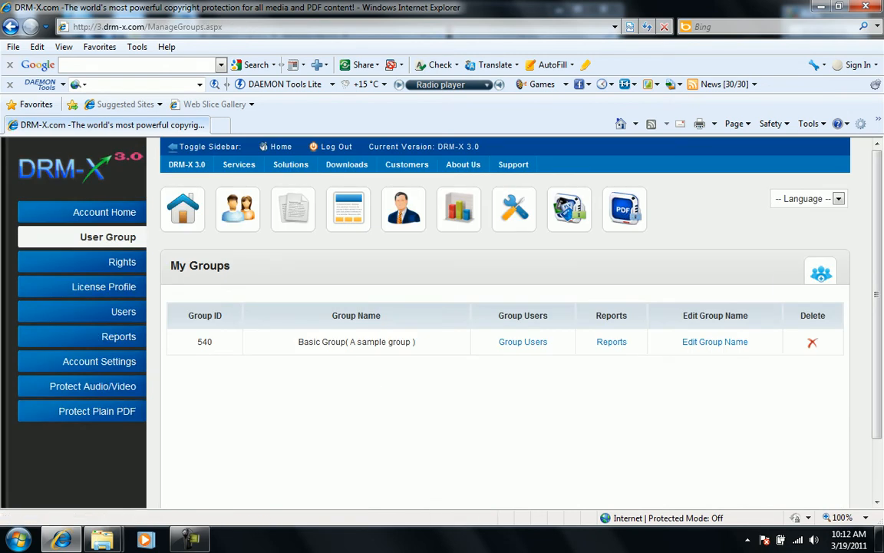
- Add user group 'Pay-per-view-grp' with the Pay-per-view License profile, then go to Users
click(819, 274)
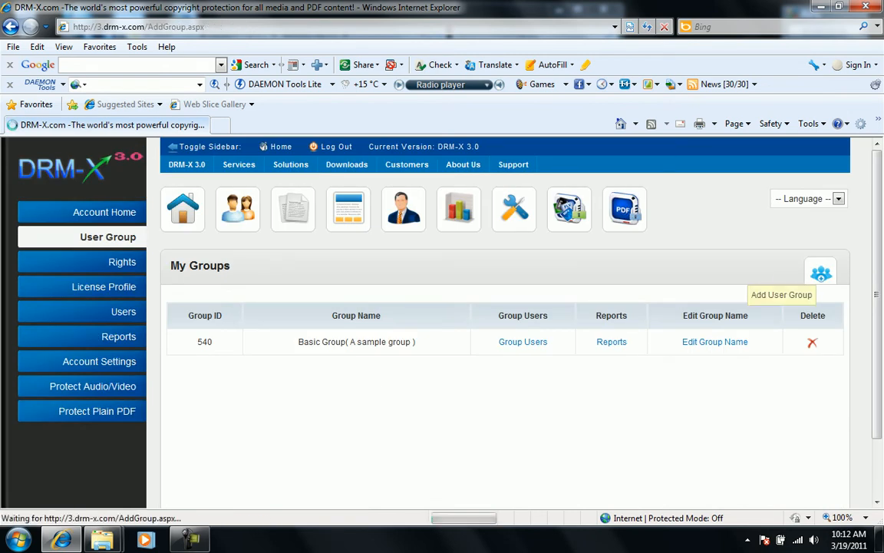
click(820, 273)
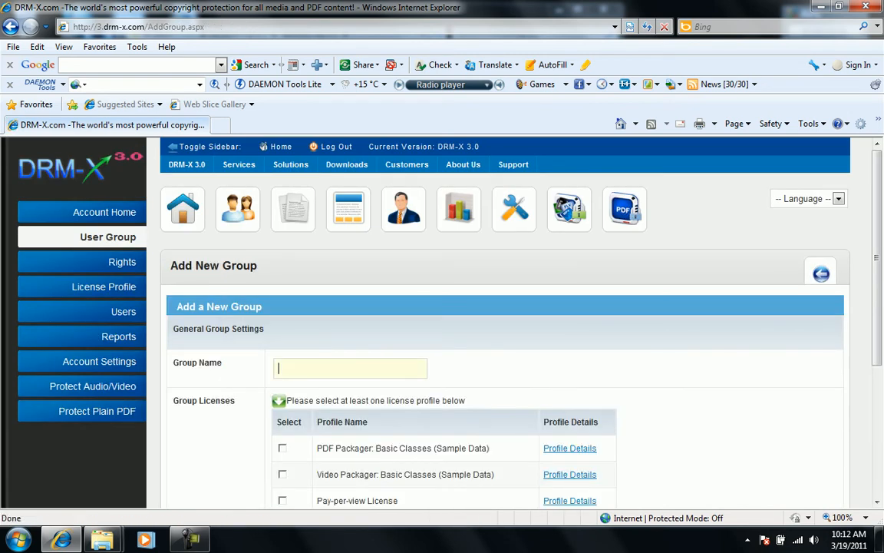
text(p)
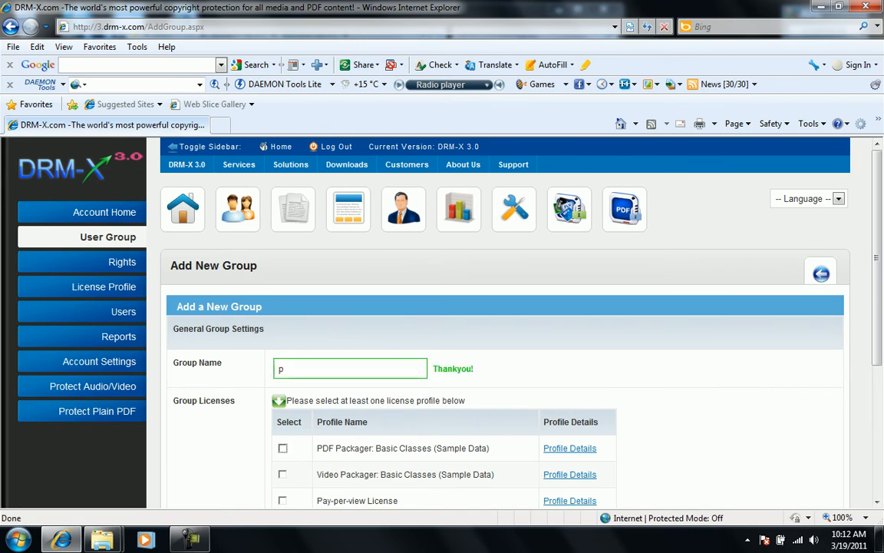
text(ay-per-view-grp)
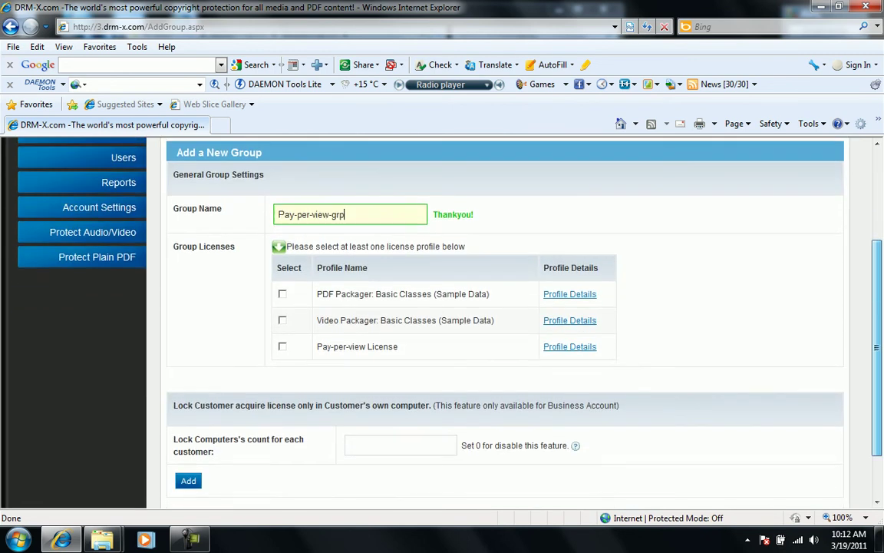
click(282, 347)
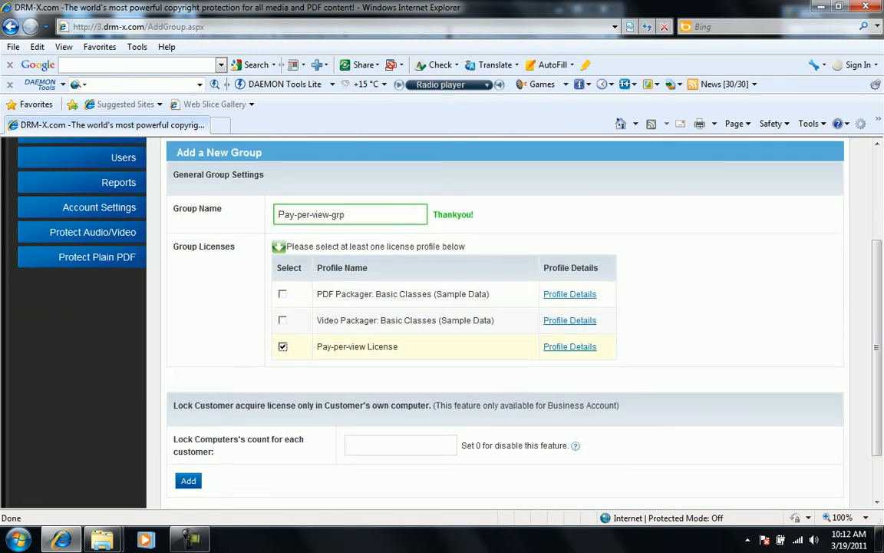
click(187, 481)
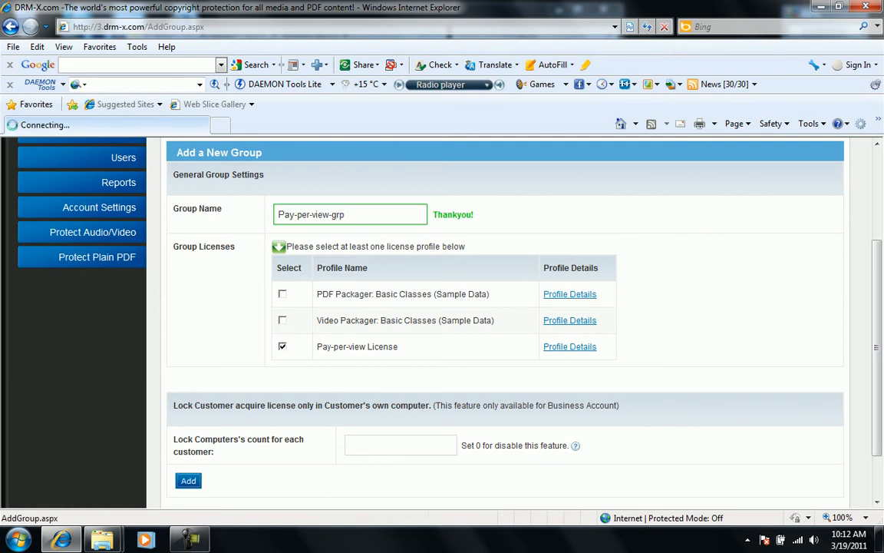
click(188, 481)
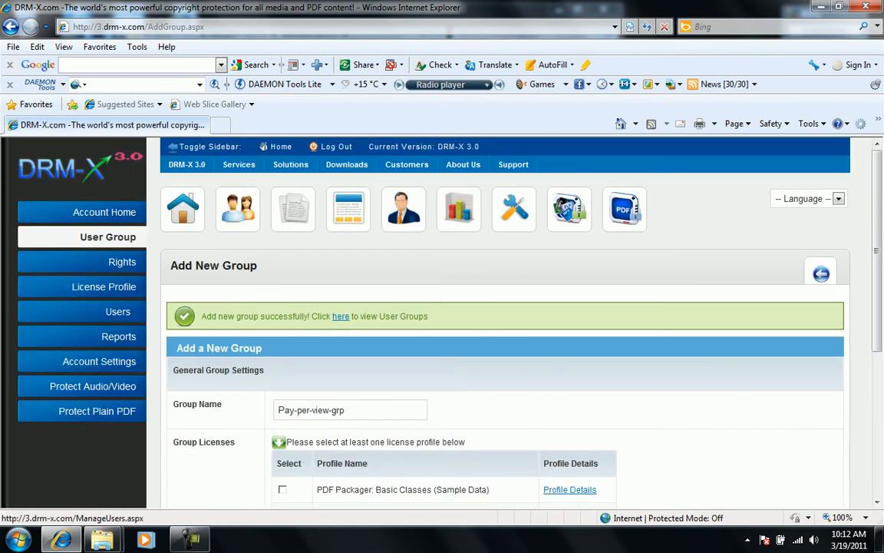
click(122, 310)
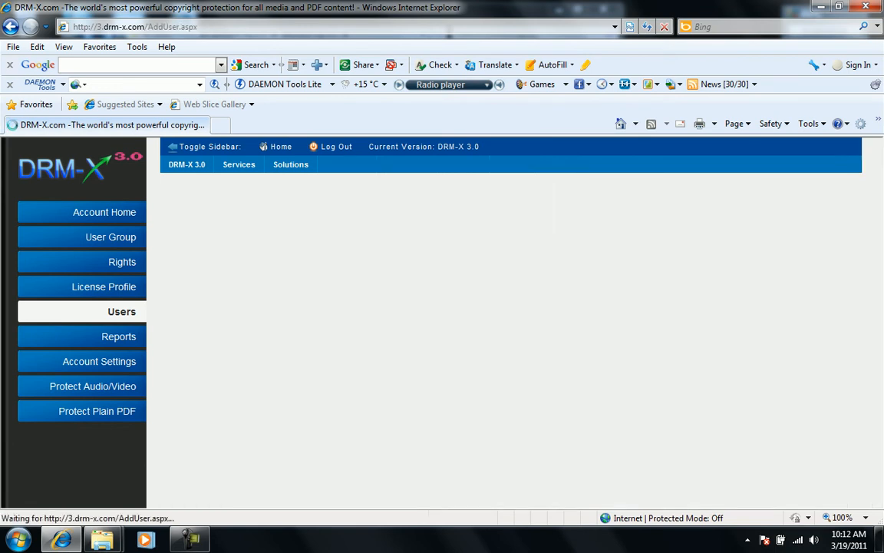
click(121, 310)
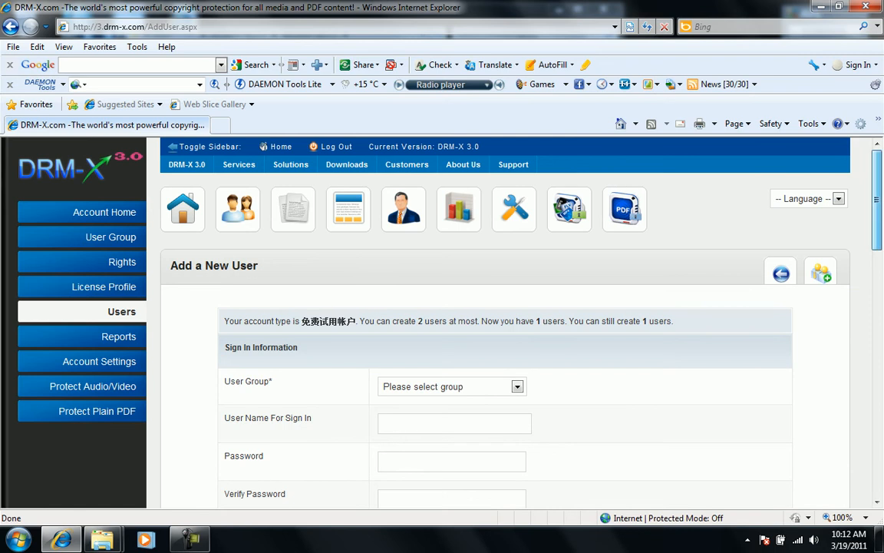
scroll(down, 3)
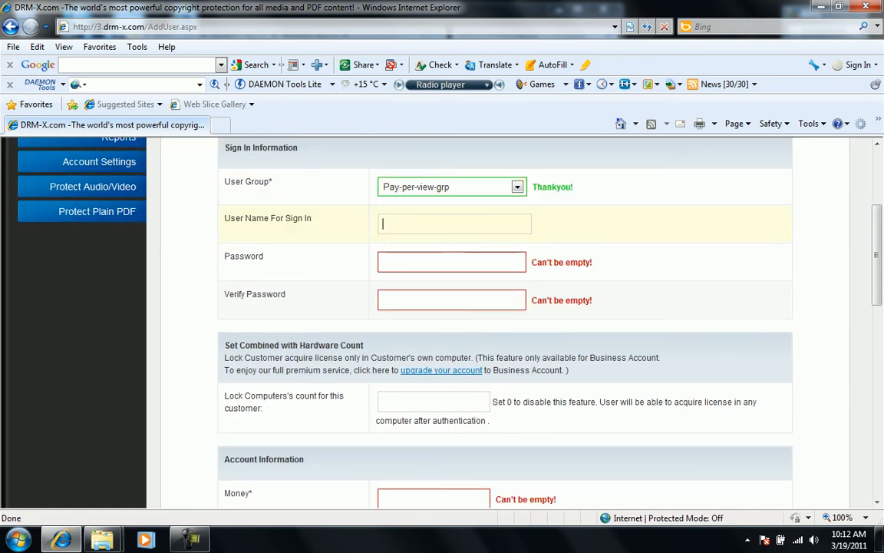
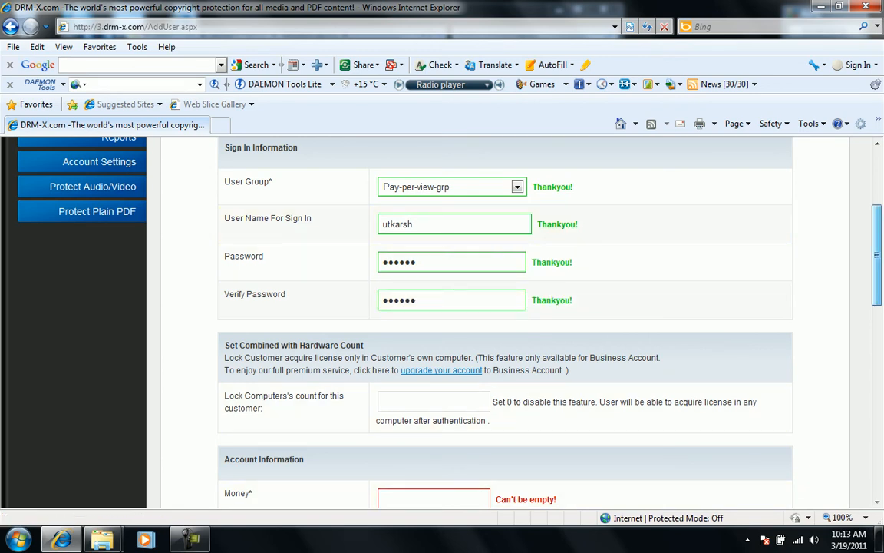
scroll(down, 3)
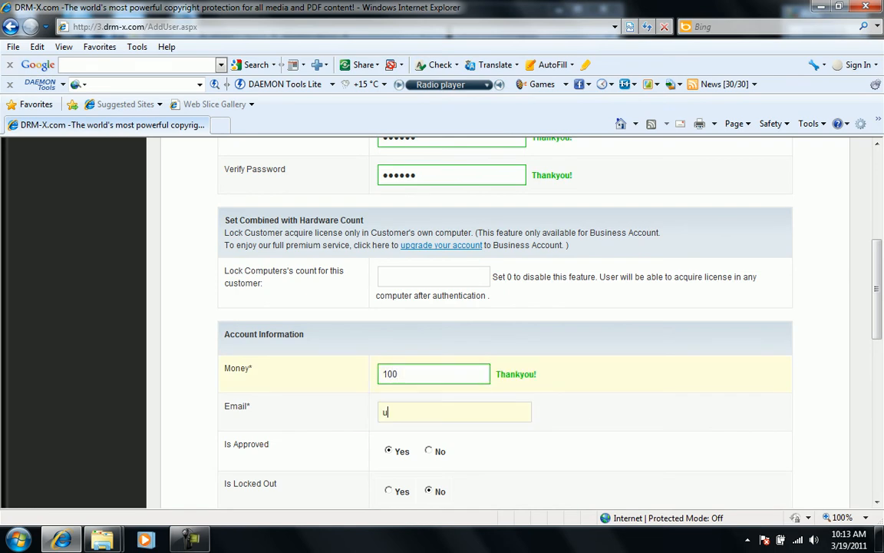
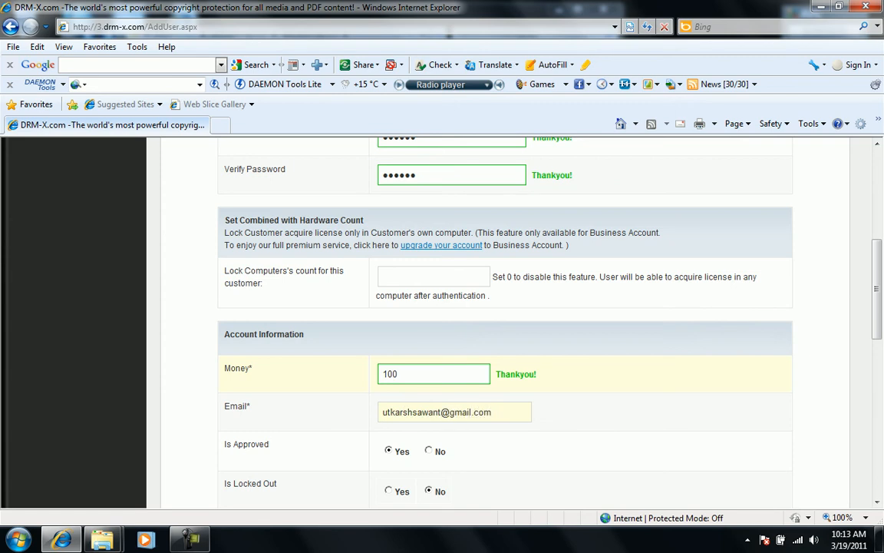
click(453, 411)
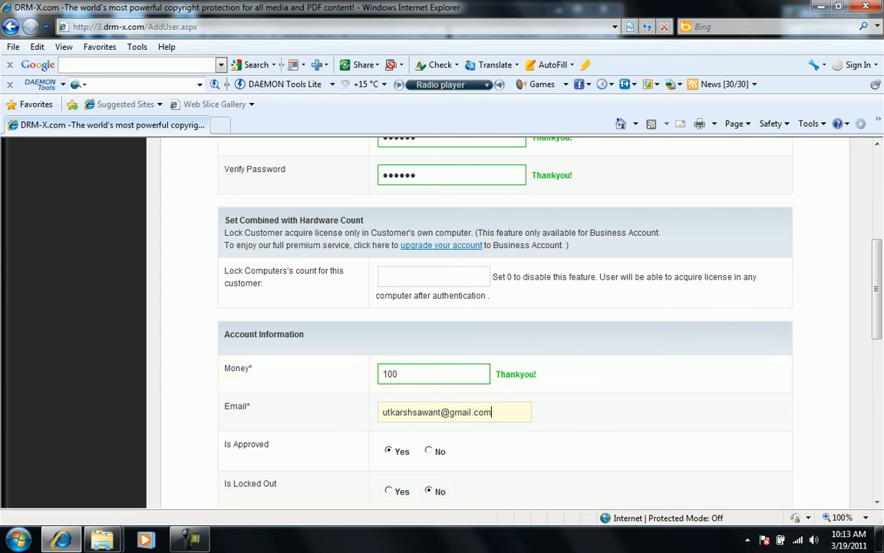
scroll(down, 3)
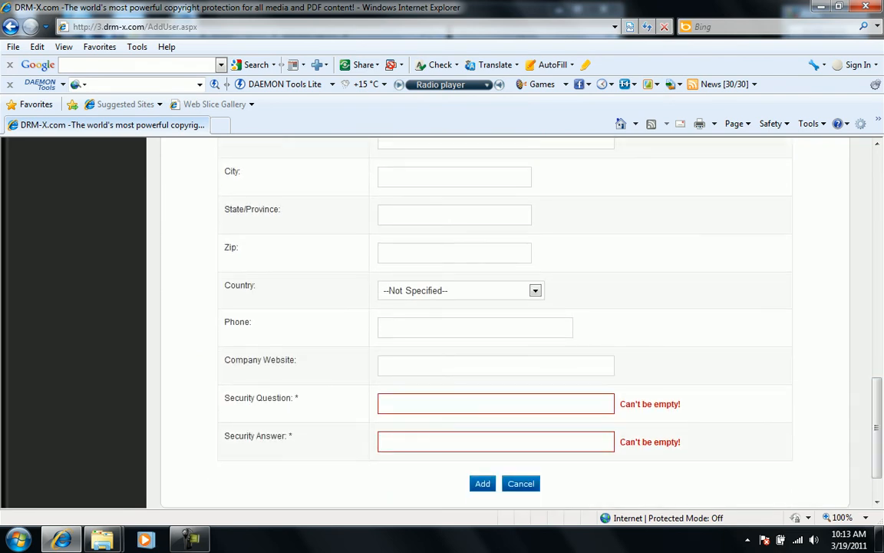
text(whats your last name?)
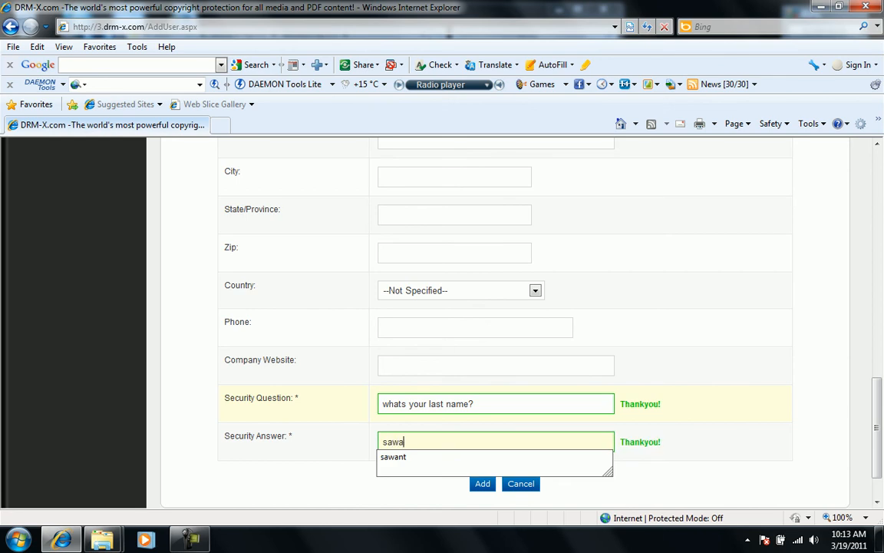
click(393, 458)
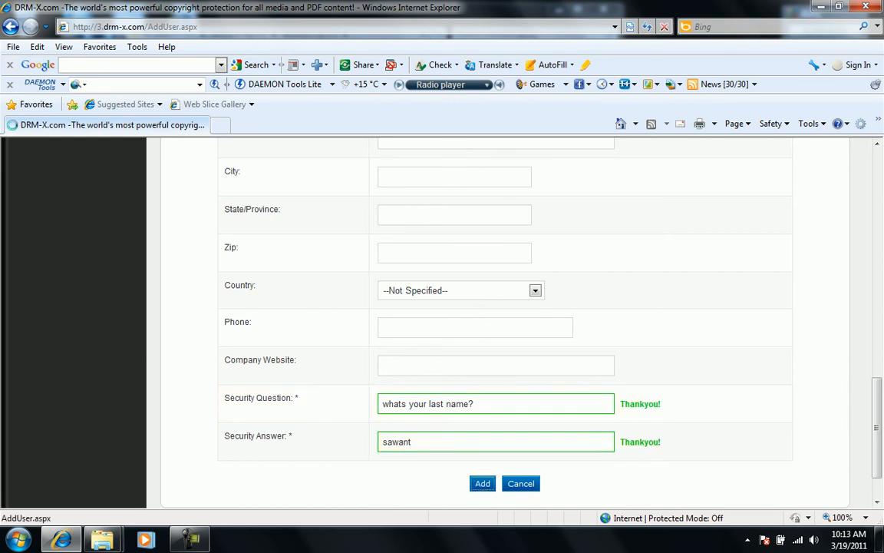
click(482, 483)
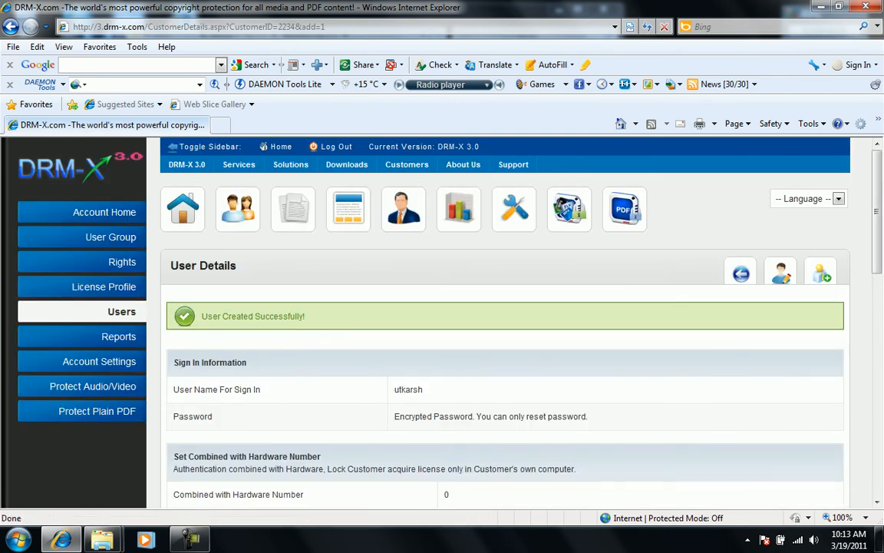
- On Protect Plain PDF, select the Pay-per-view License profile and untick Basic Group
click(97, 411)
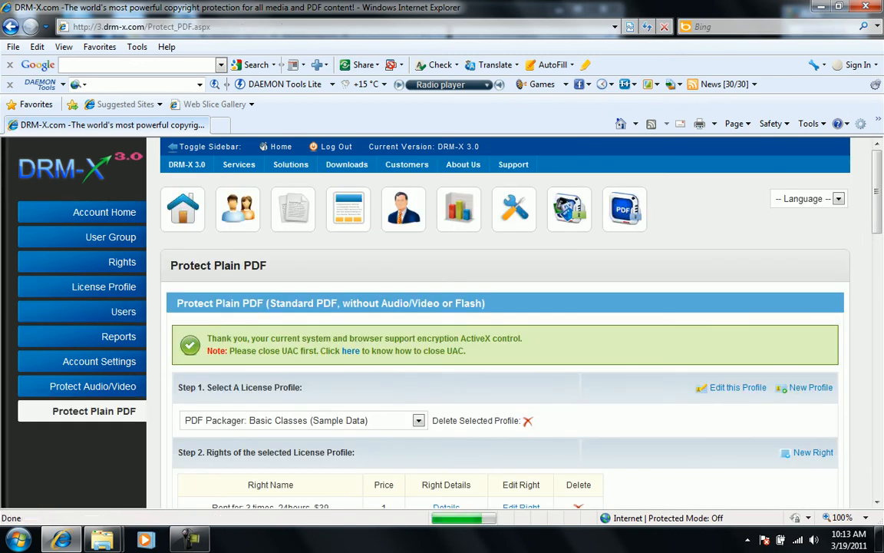
scroll(down, 3)
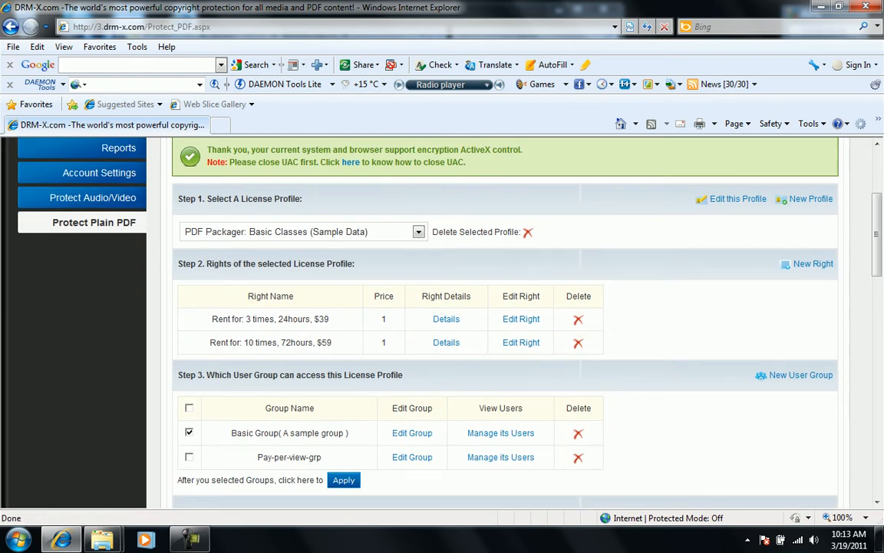
click(417, 230)
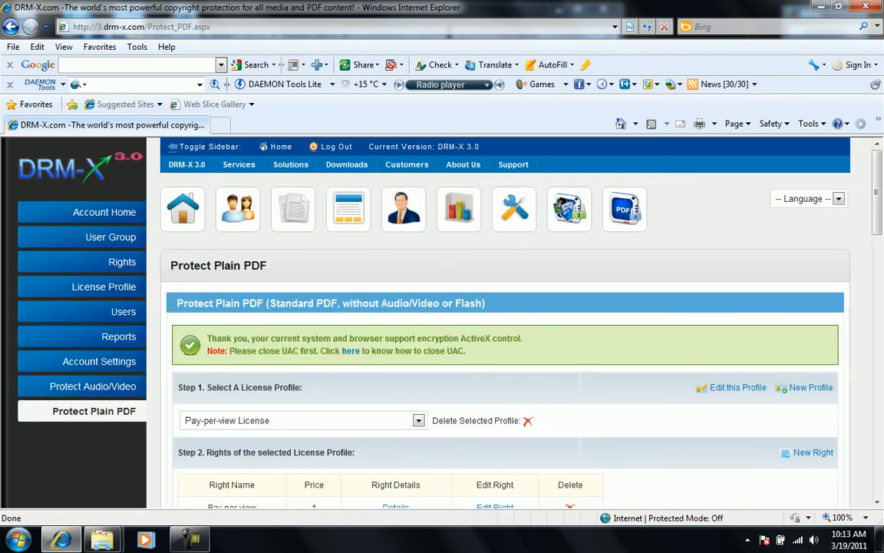
scroll(down, 3)
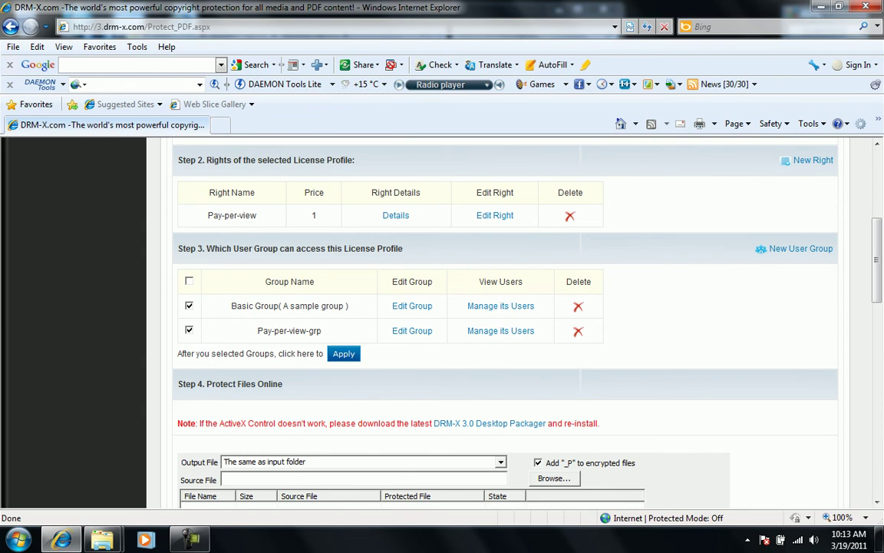
click(189, 306)
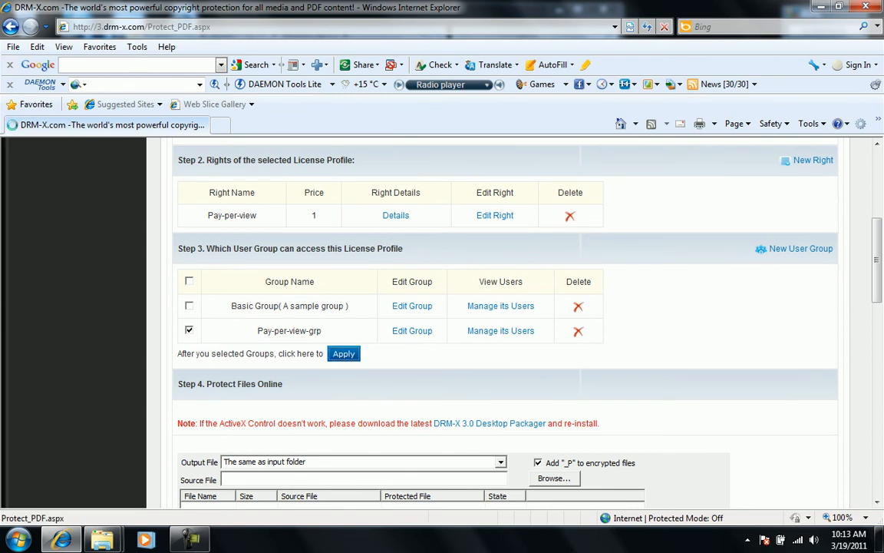
scroll(up, 3)
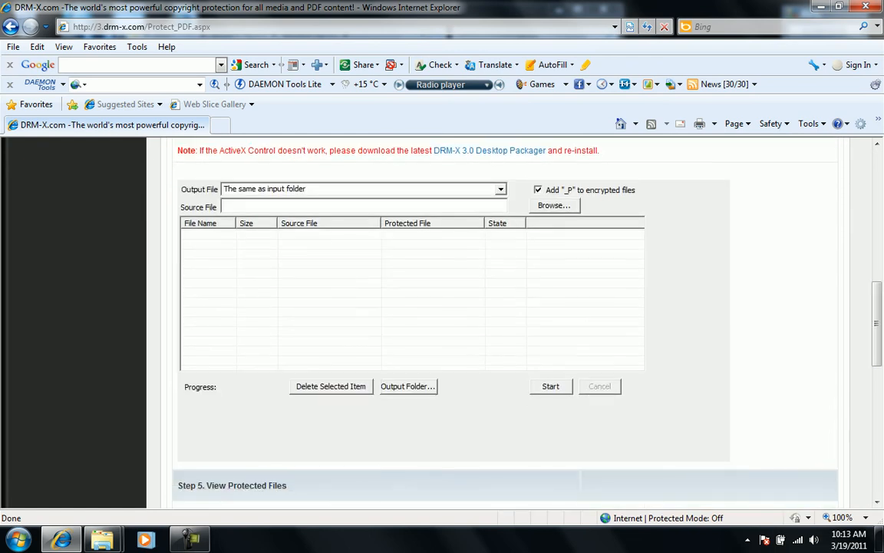
- Browse to invisible.pdf, start encryption until Done, then minimise the browser
click(553, 206)
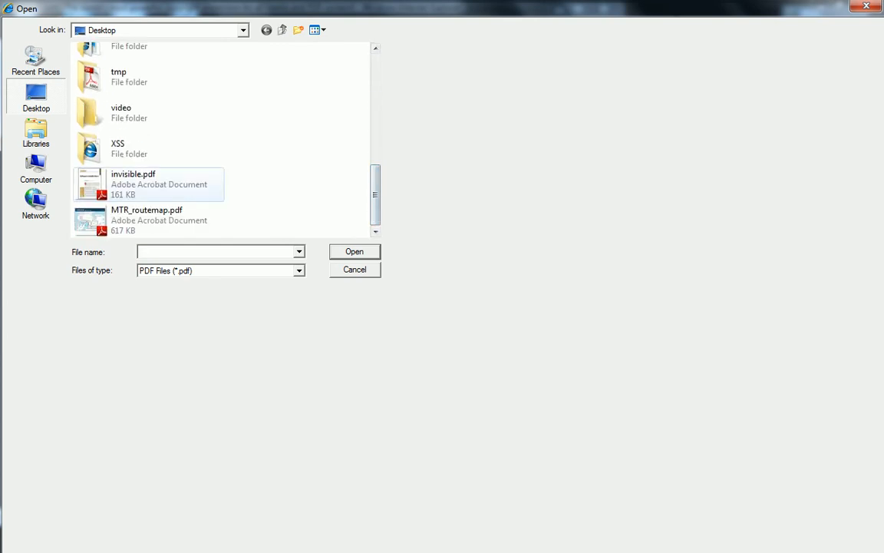
click(353, 252)
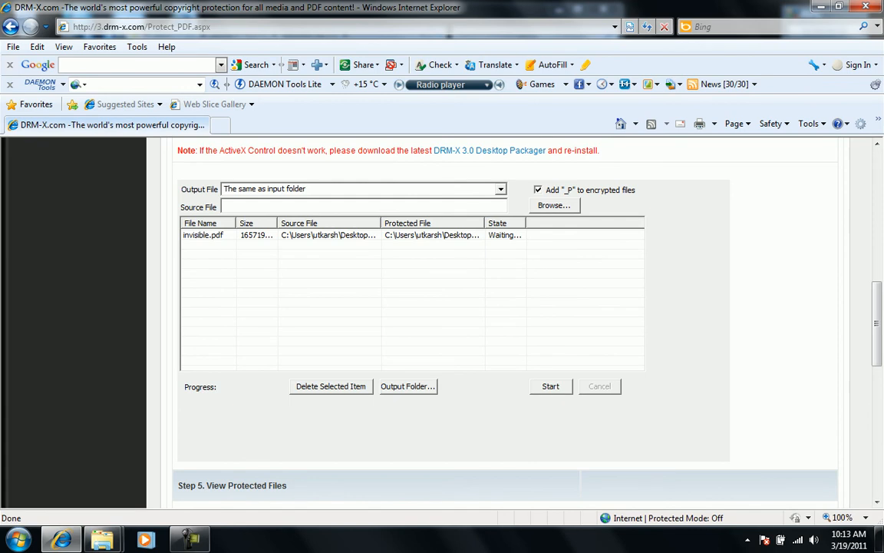
click(550, 387)
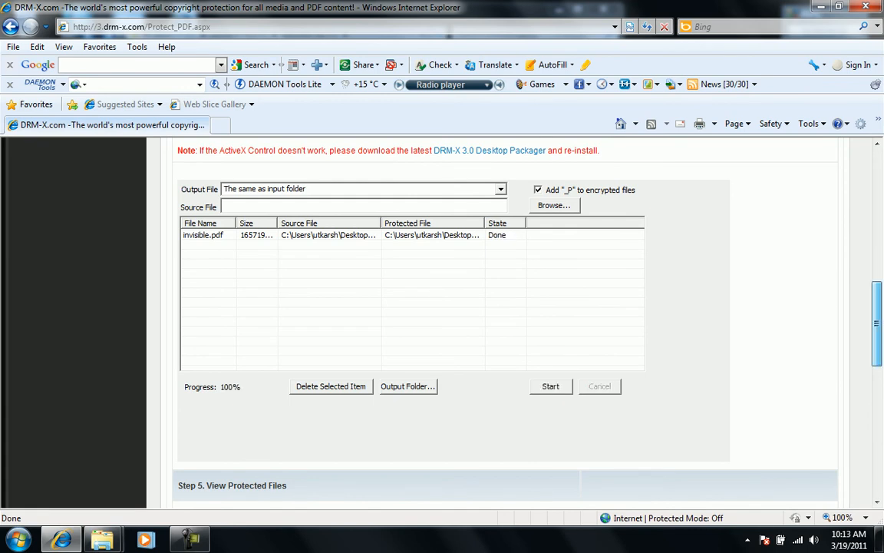
scroll(down, 3)
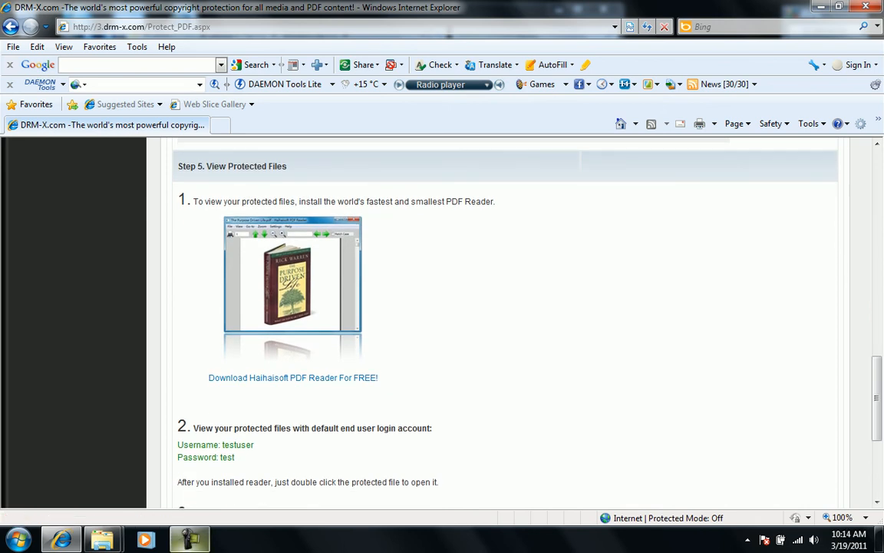
click(838, 6)
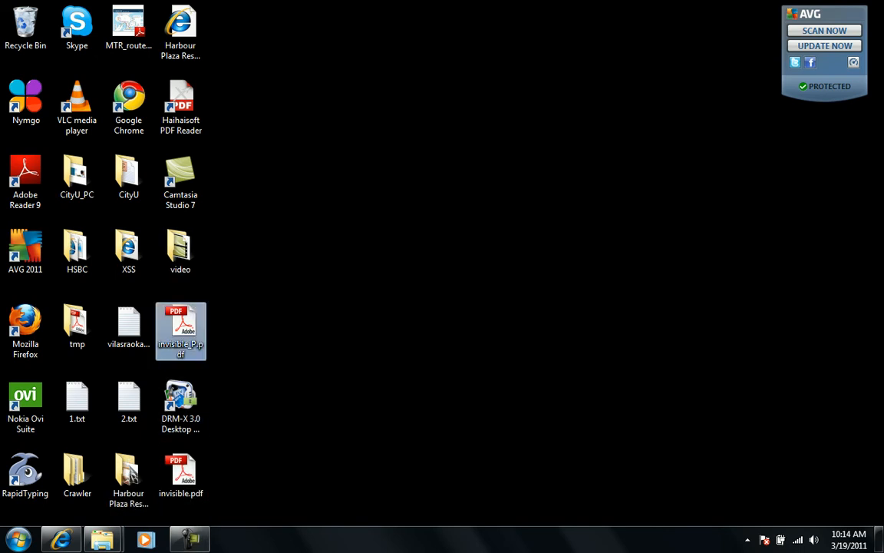
- Open invisible_P.pdf with Haihaisoft PDF Reader and sign in as utkarsh to get the license
right_click(181, 331)
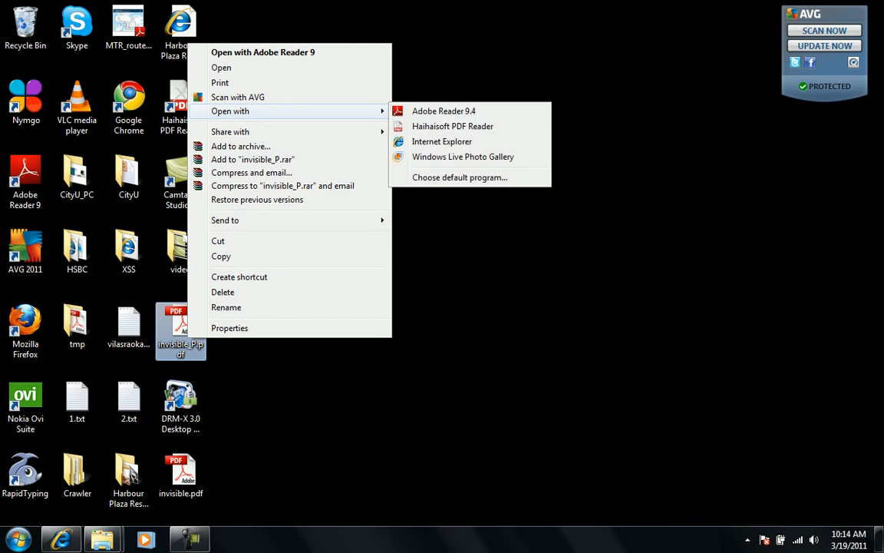
click(452, 126)
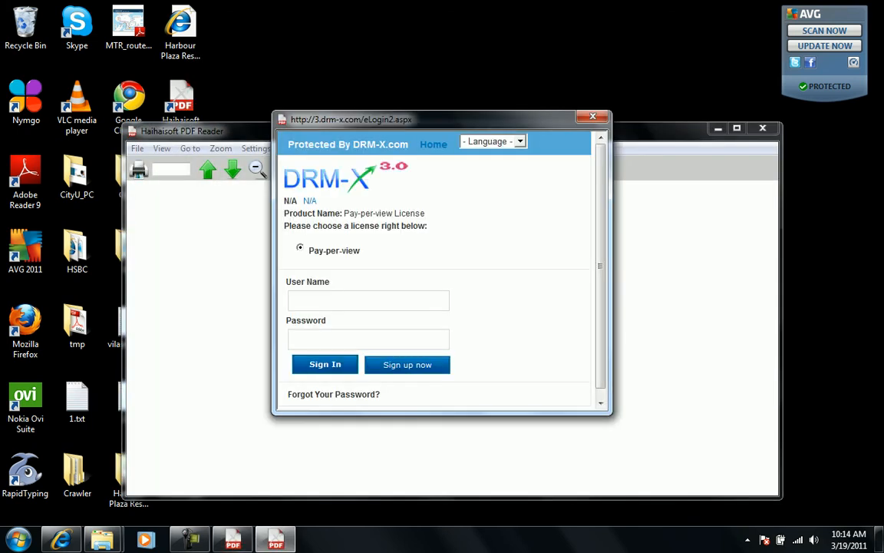
text(utkarsh)
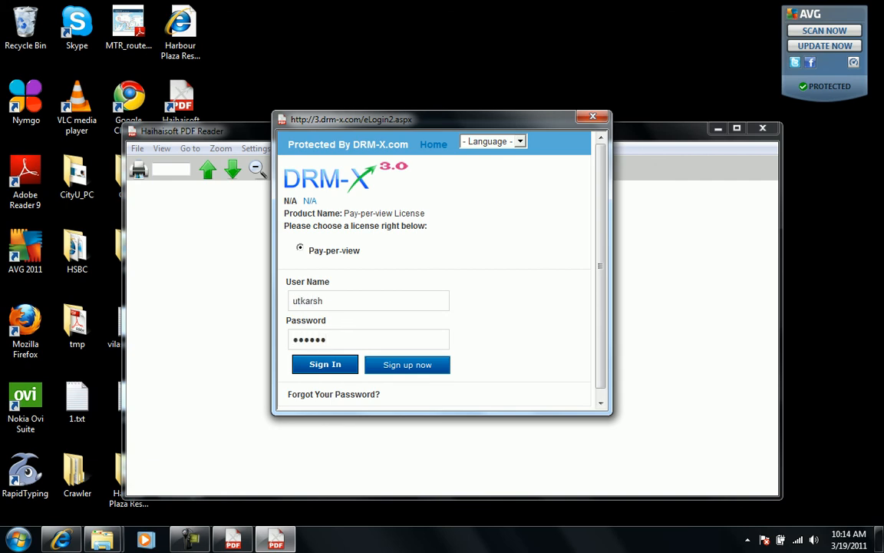
click(326, 364)
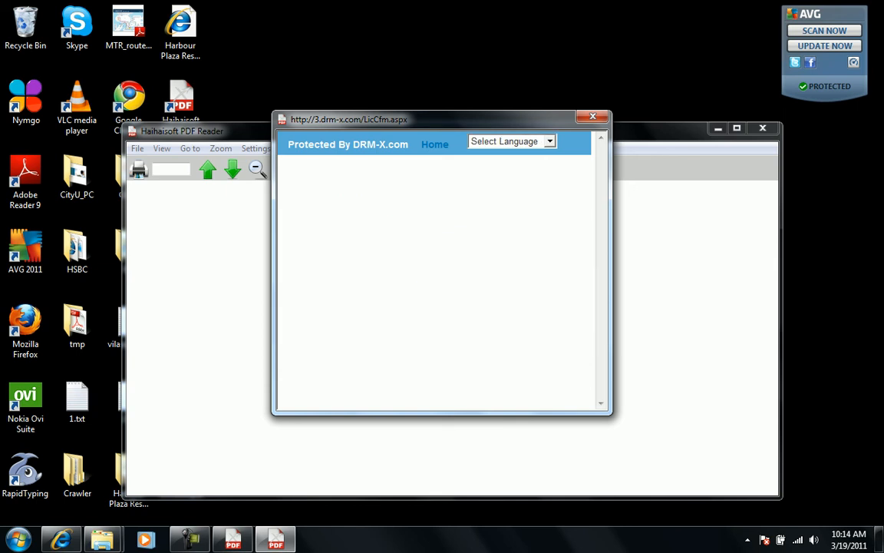
- Confirm the license, read the document in an enlarged window, then close the reader
click(592, 117)
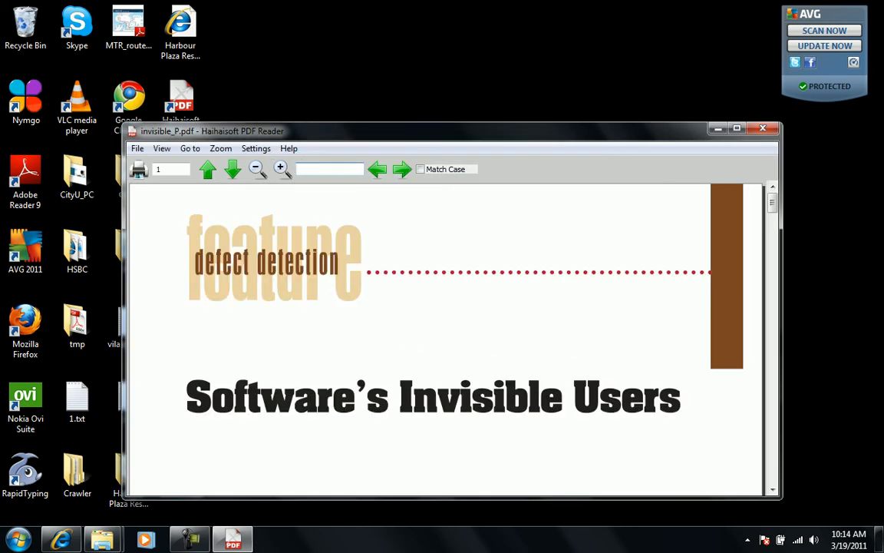
click(735, 129)
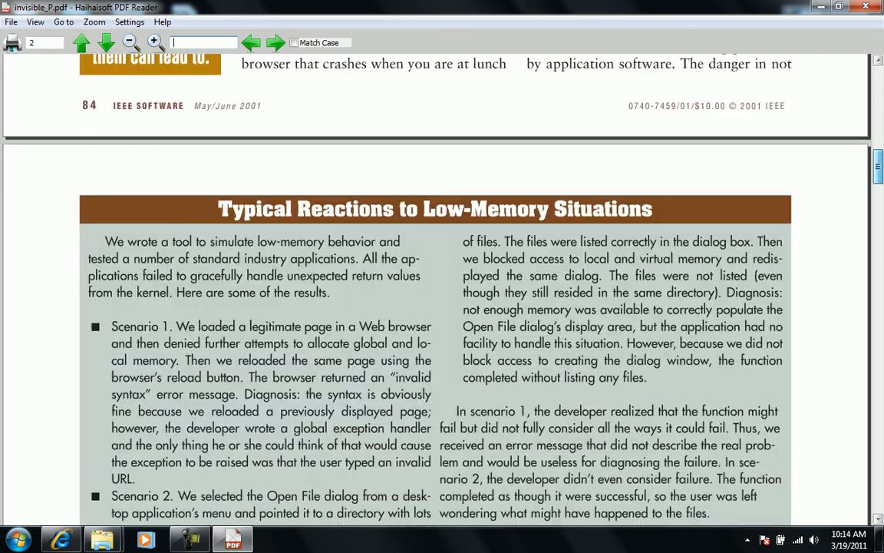
click(838, 6)
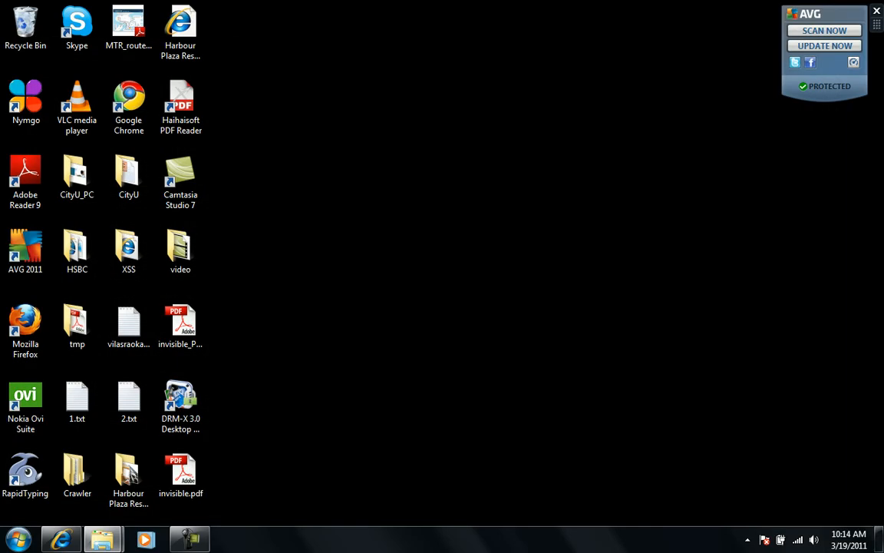
- Open invisible_P.pdf with Adobe Reader 9.4, which shows only blank pages
right_click(181, 330)
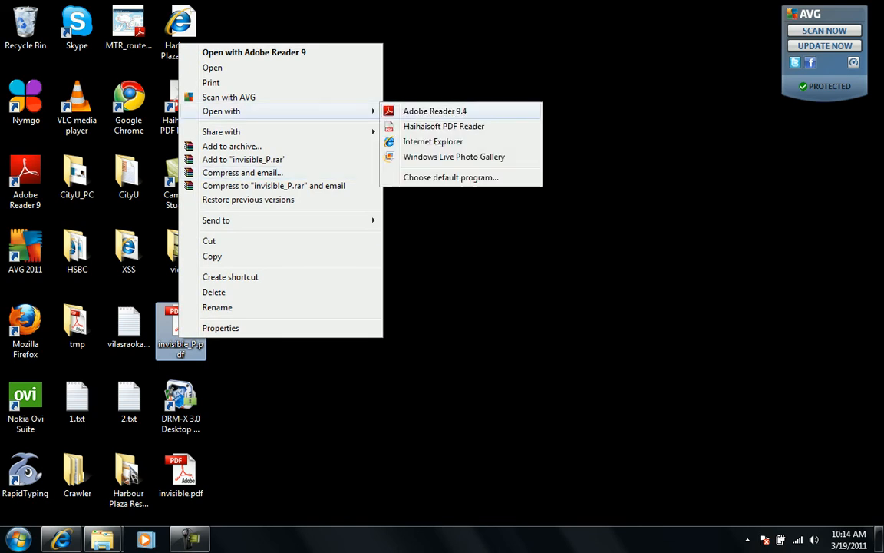
click(434, 111)
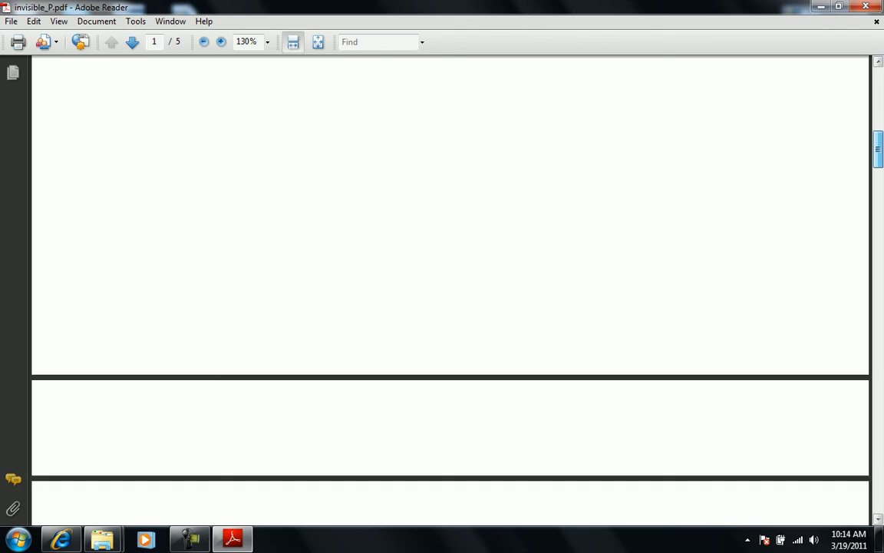